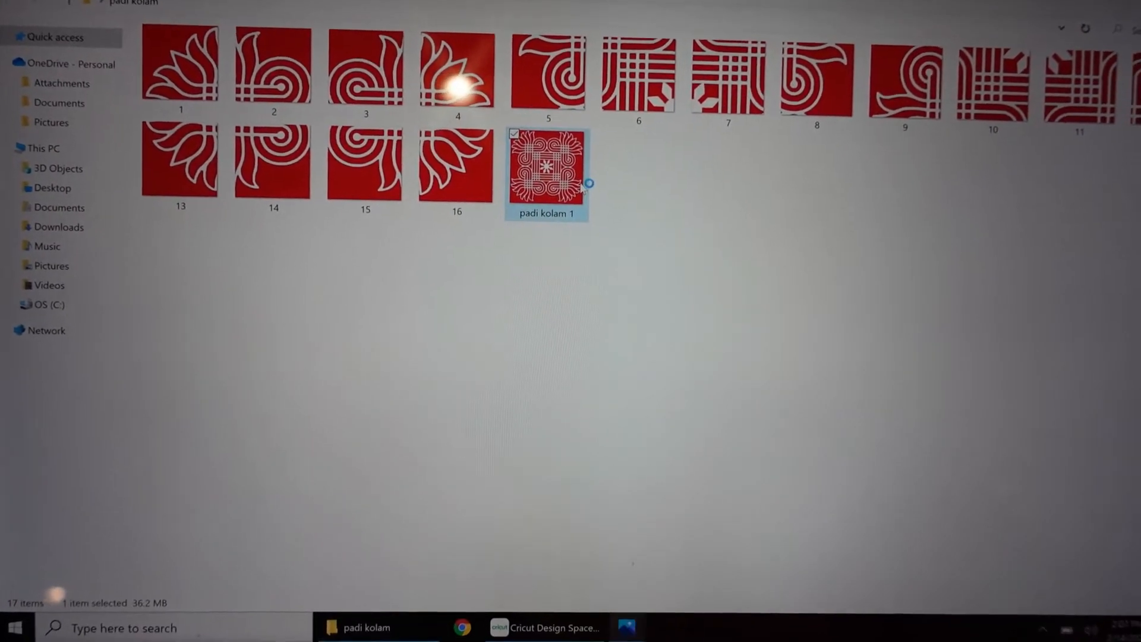
Open the red kolam tile and set its print Fit option to Shrink to fit
double_click(546, 166)
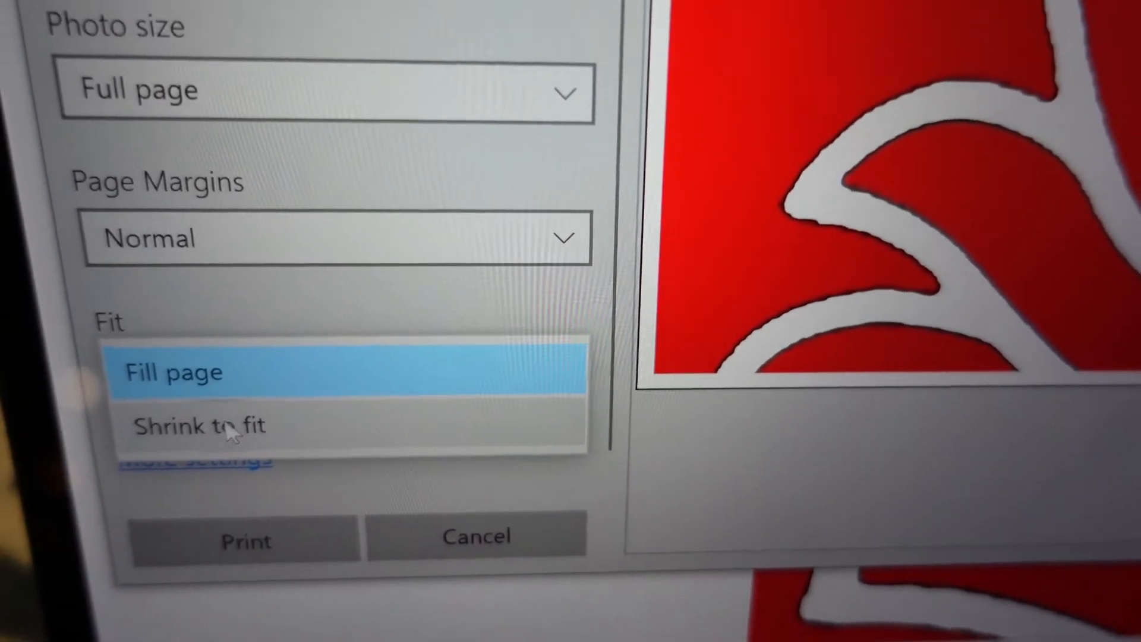
left_click(198, 425)
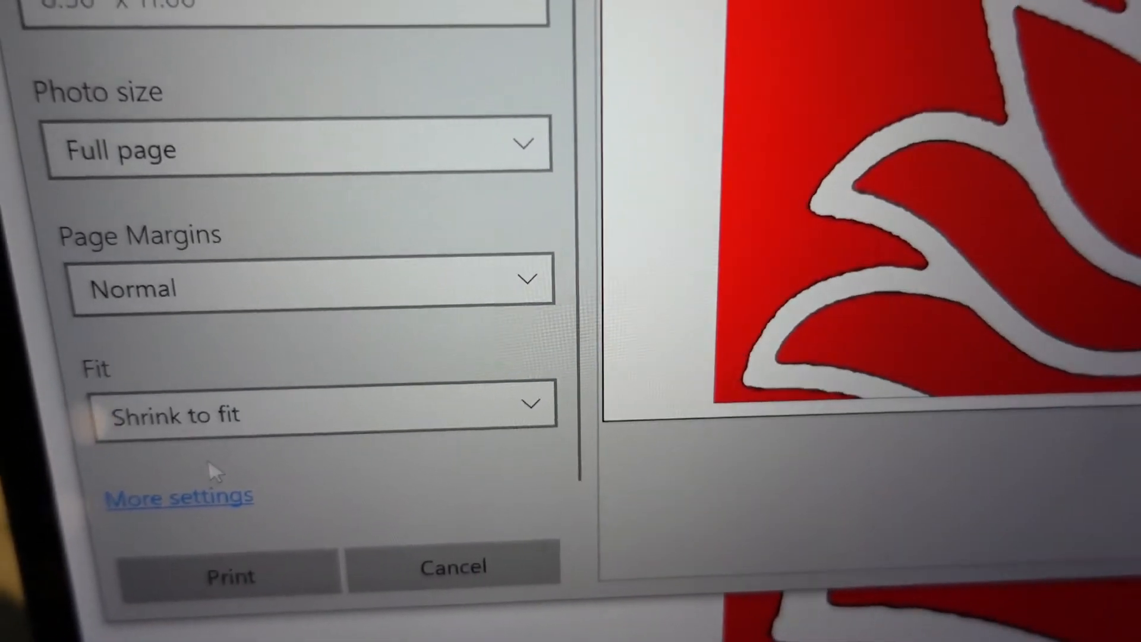